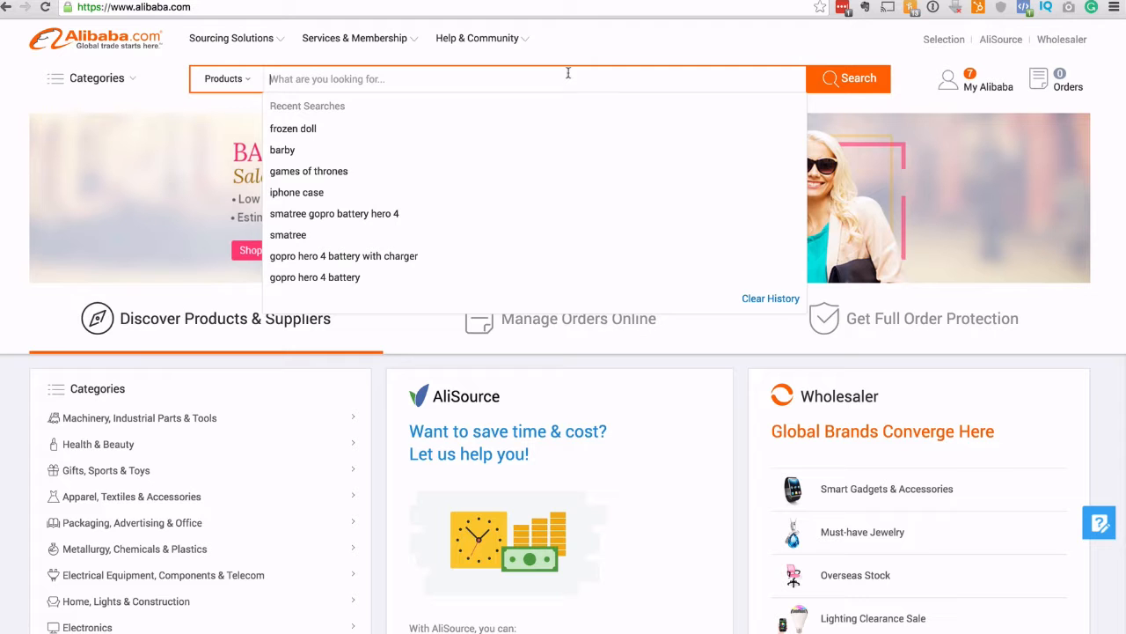
Step: Rerun the recent 'frozen doll' search to load about 4,192 Frozen doll and toy listings
left_click(292, 127)
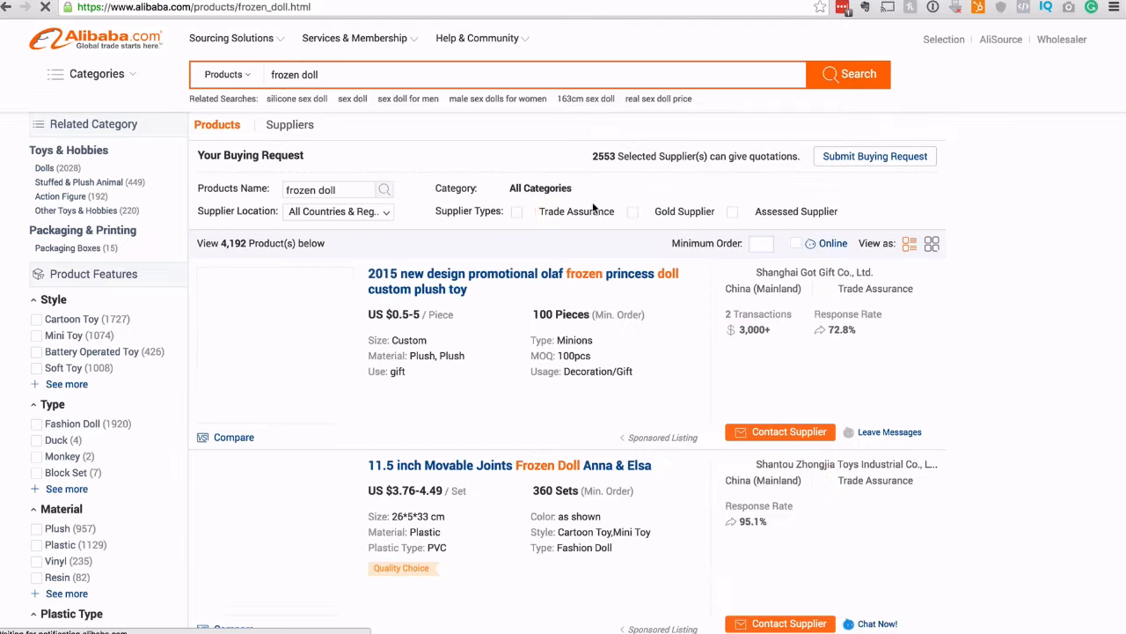
Step: Scroll the results down to the 11.5 inch Anna & Elsa and 16 inch plush doll listings
scroll("down", 3)
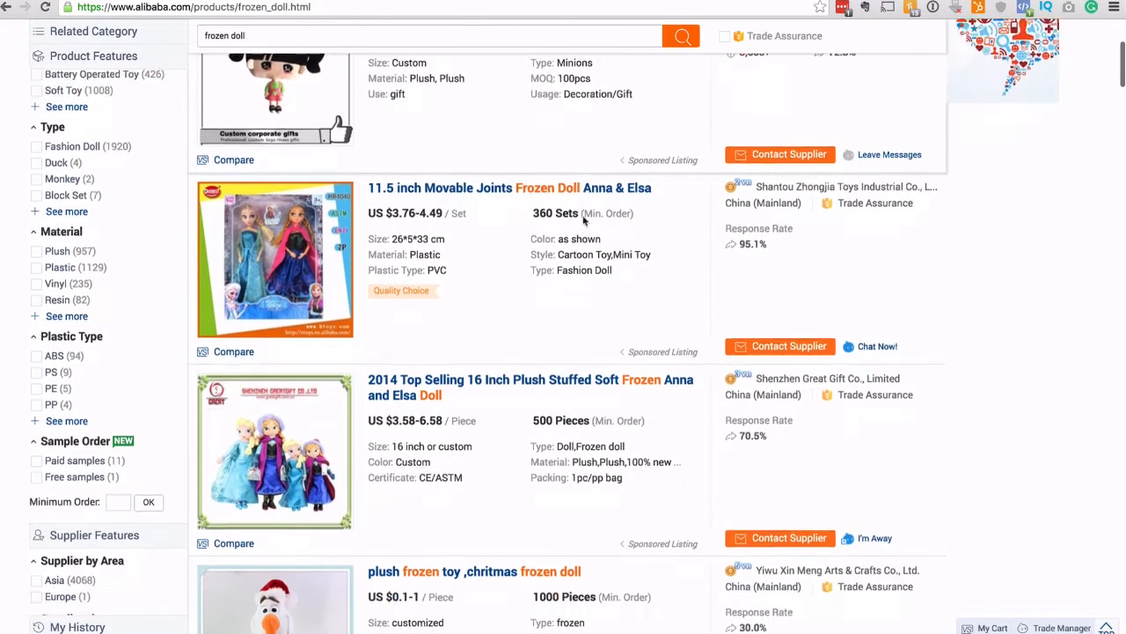
scroll("down", 3)
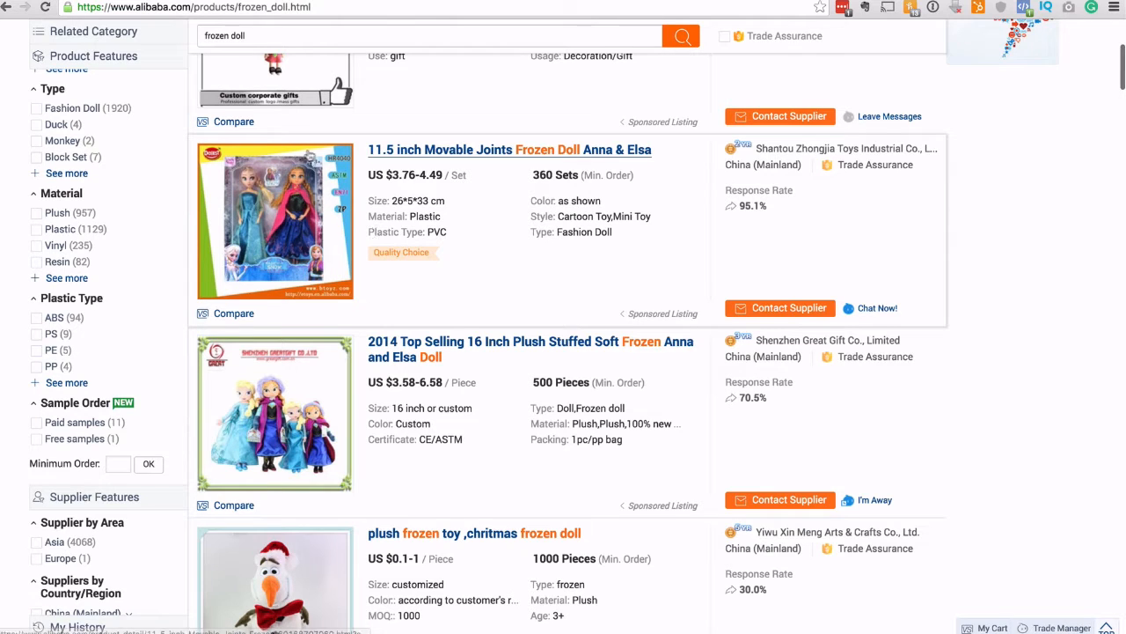
scroll("down", 3)
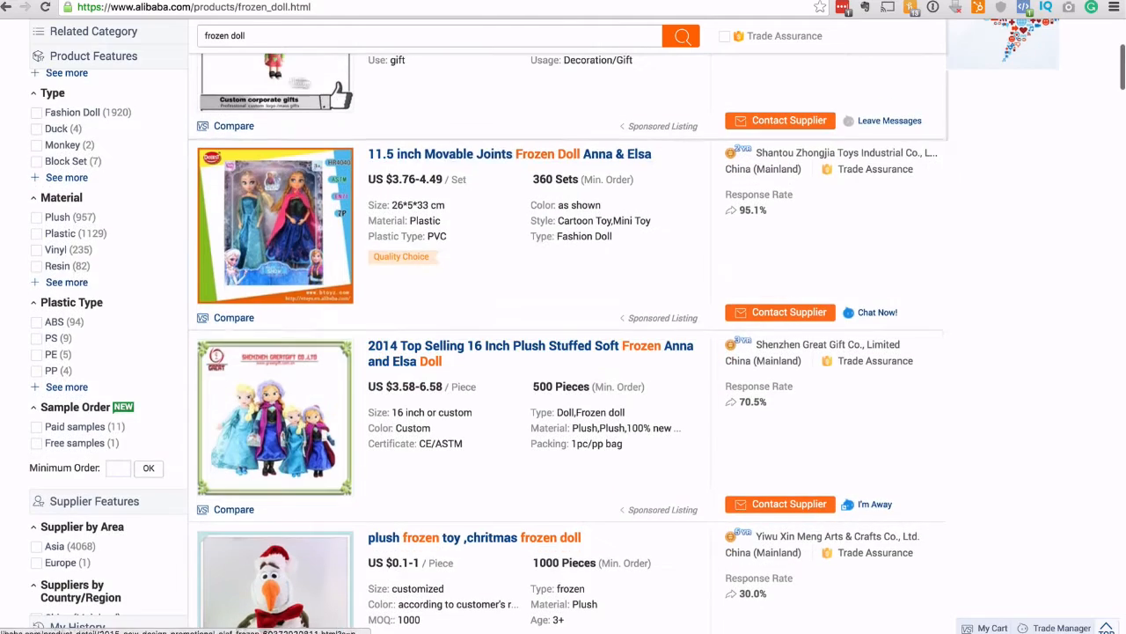